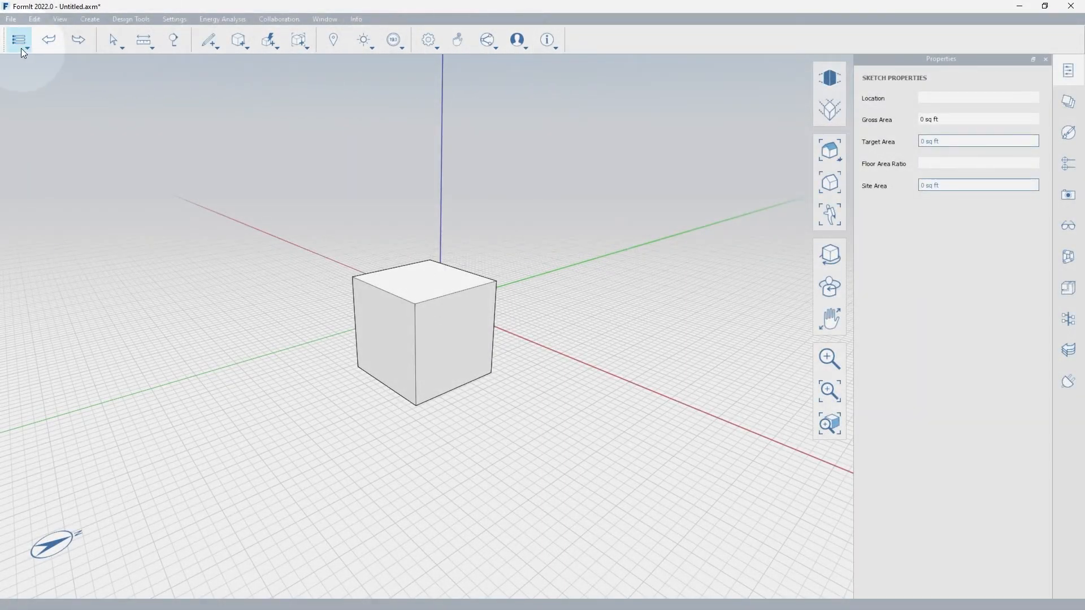
# - Browse the file commands, selection filter and measuring options toolbar menus
pyautogui.click(19, 39)
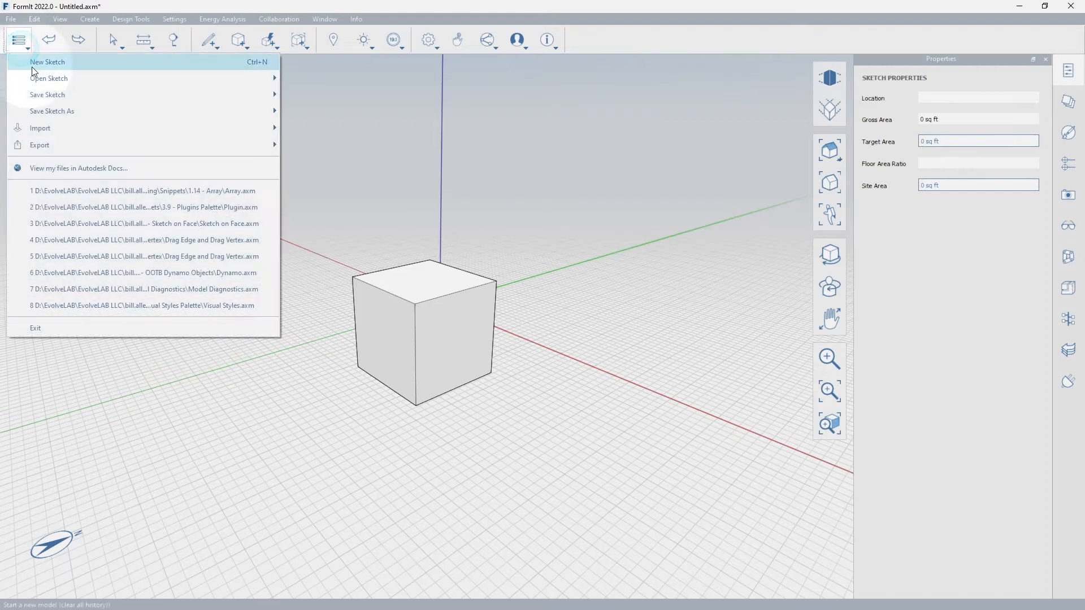
pyautogui.moveTo(40, 144)
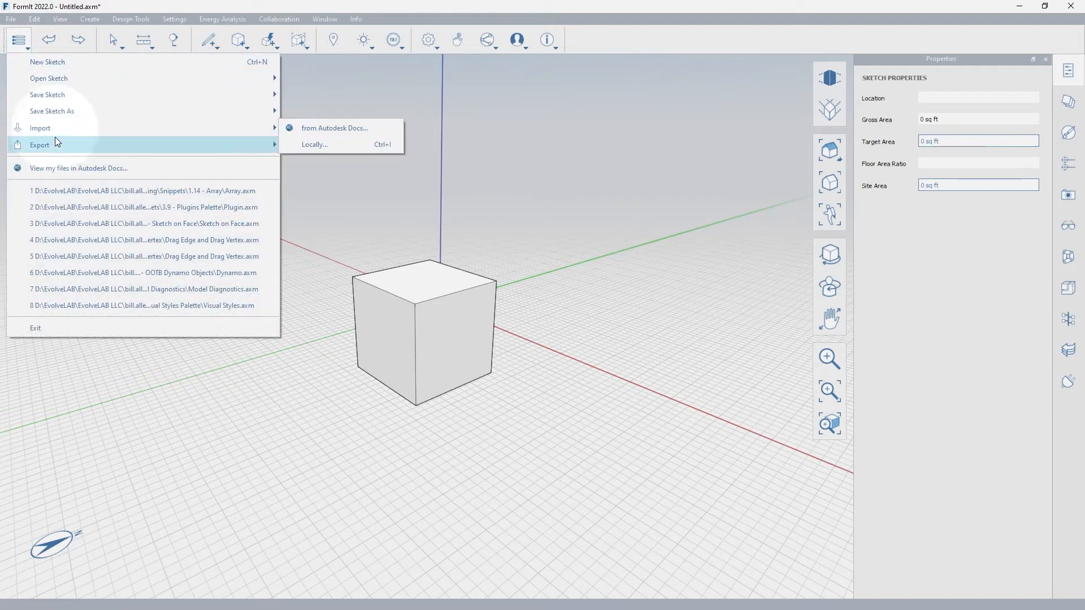
pyautogui.click(49, 40)
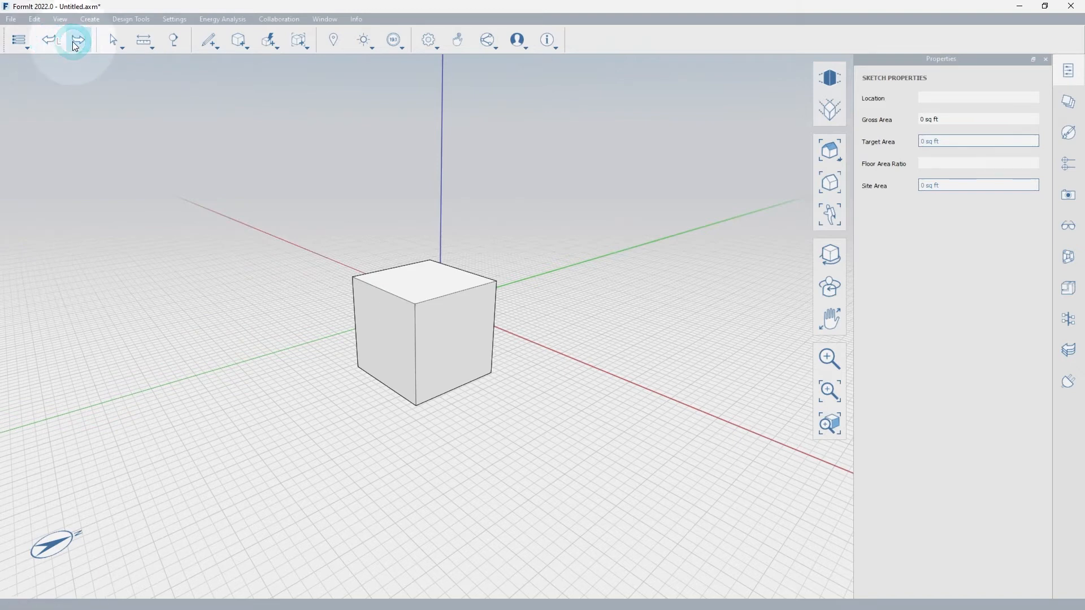
pyautogui.moveTo(78, 40)
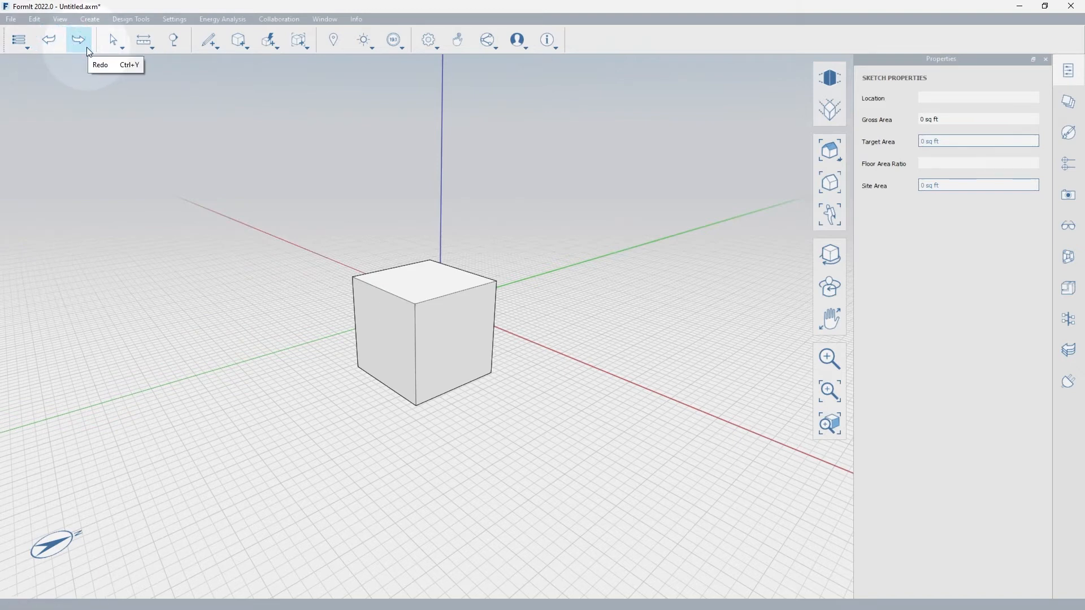
pyautogui.moveTo(113, 39)
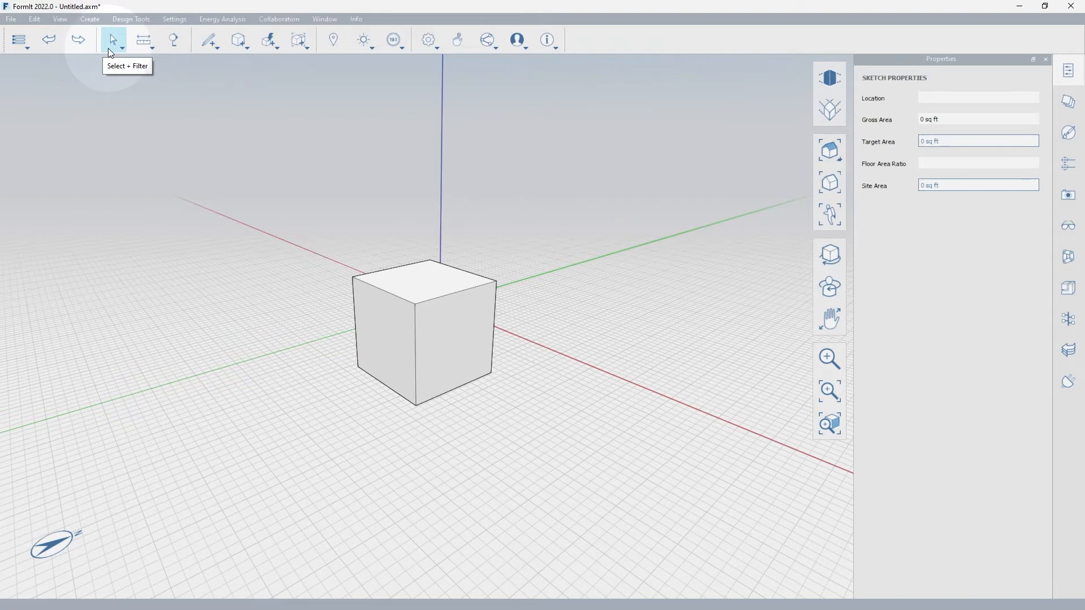
pyautogui.click(113, 40)
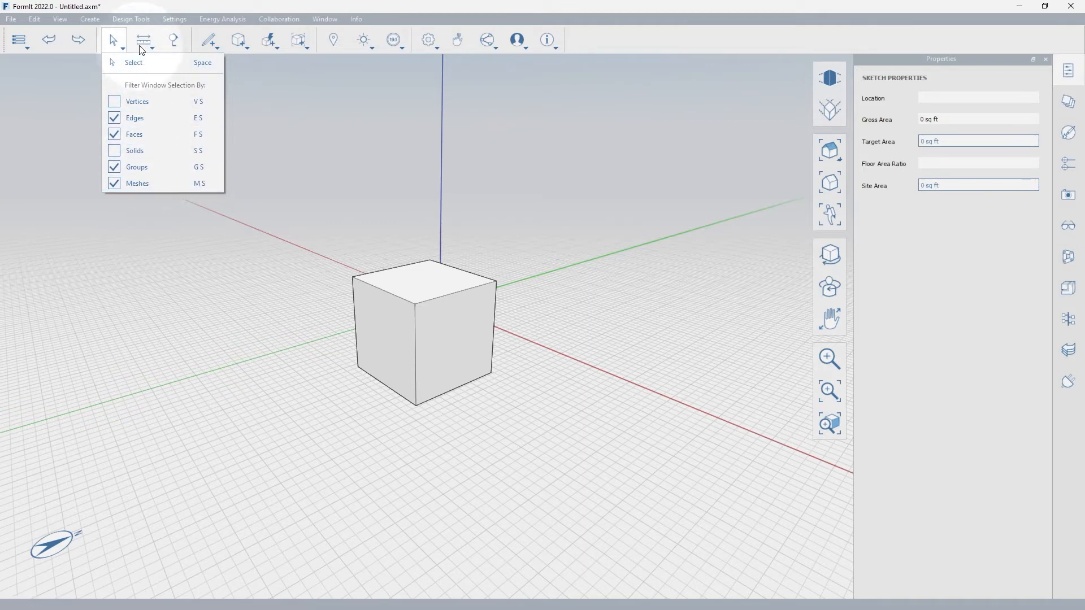
pyautogui.click(143, 39)
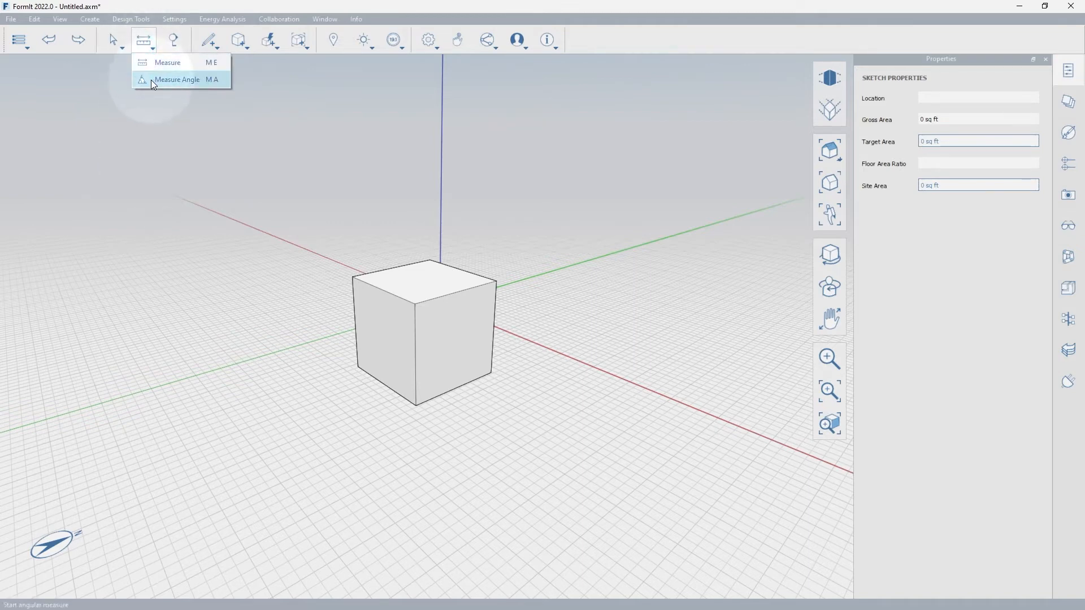
pyautogui.click(177, 79)
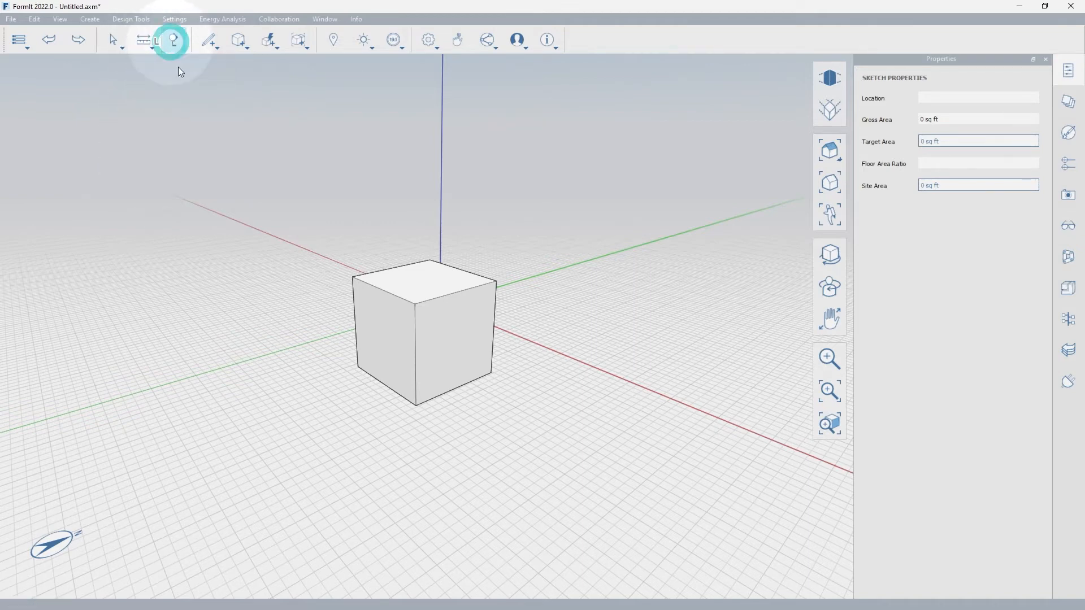
pyautogui.moveTo(209, 39)
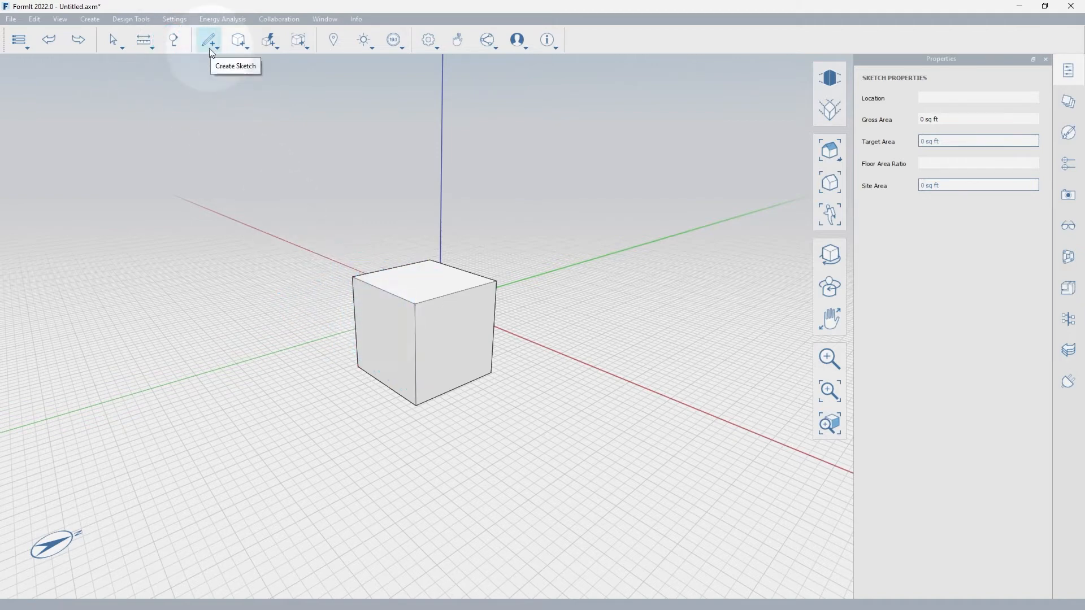
# - Preview the sketching, primitive shape and solid editing tools, cancelling a cut
pyautogui.click(208, 40)
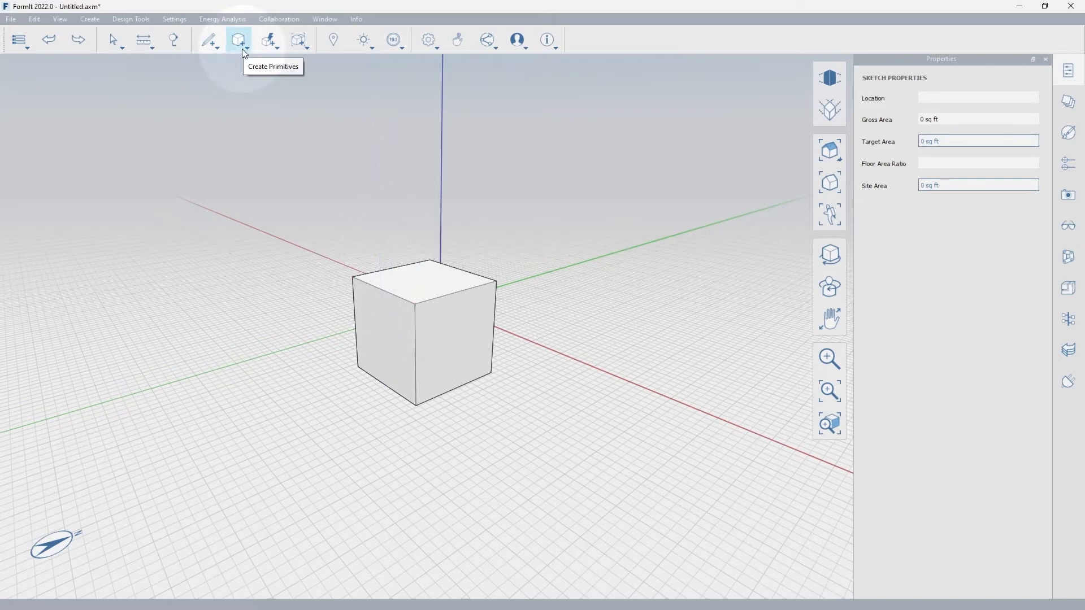
pyautogui.click(238, 39)
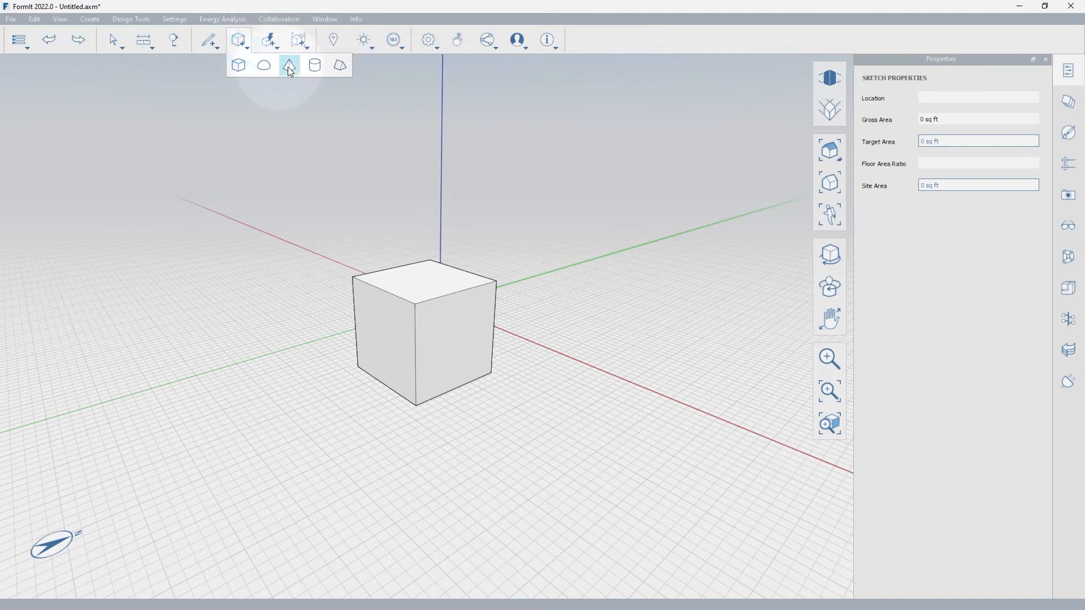
pyautogui.click(269, 39)
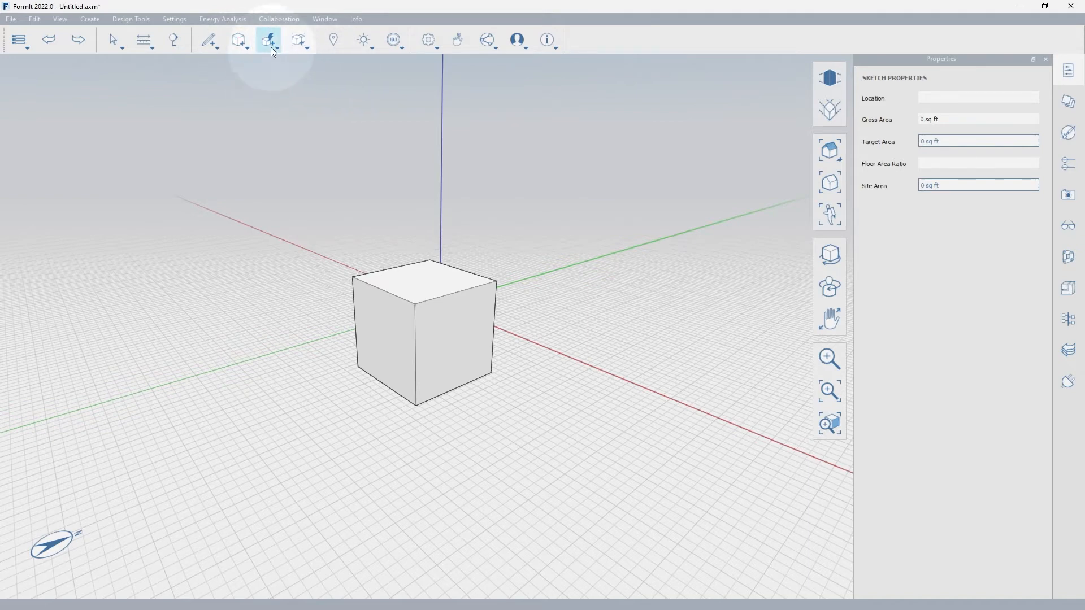
pyautogui.click(269, 40)
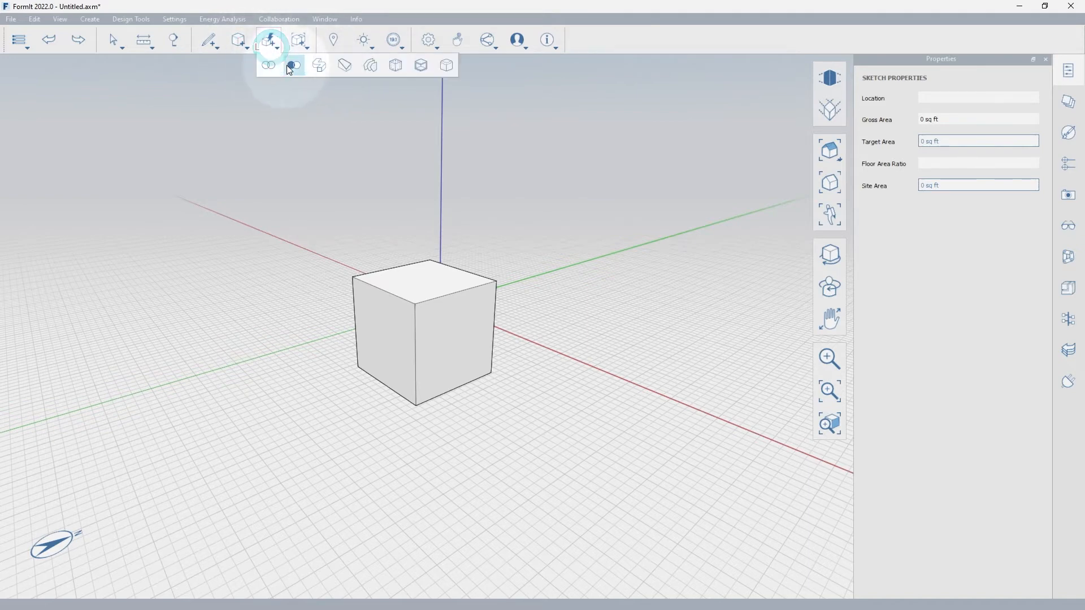
pyautogui.click(292, 65)
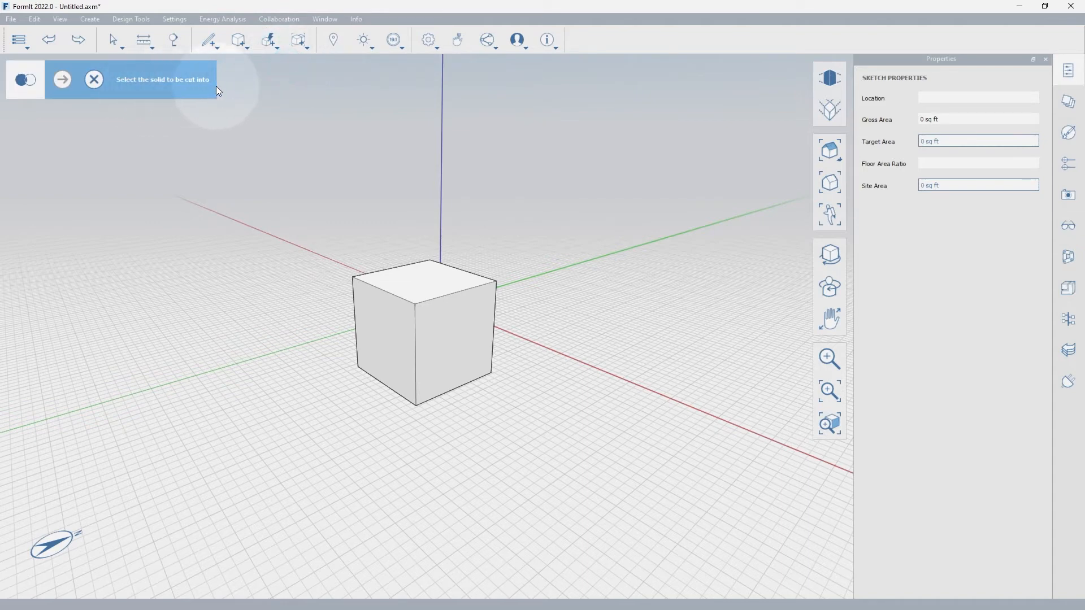
pyautogui.click(299, 40)
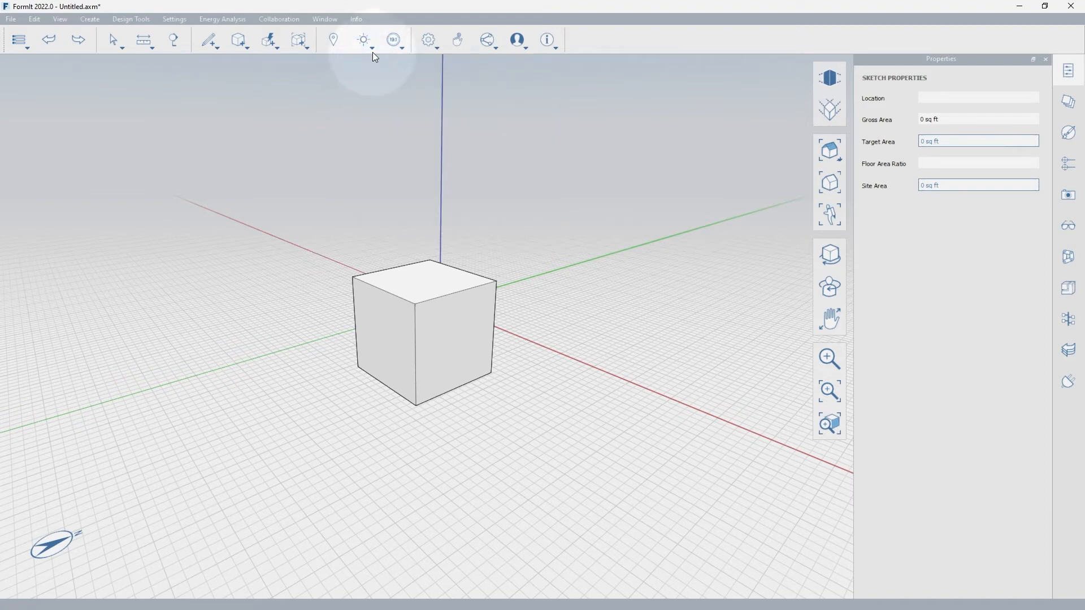
pyautogui.moveTo(392, 40)
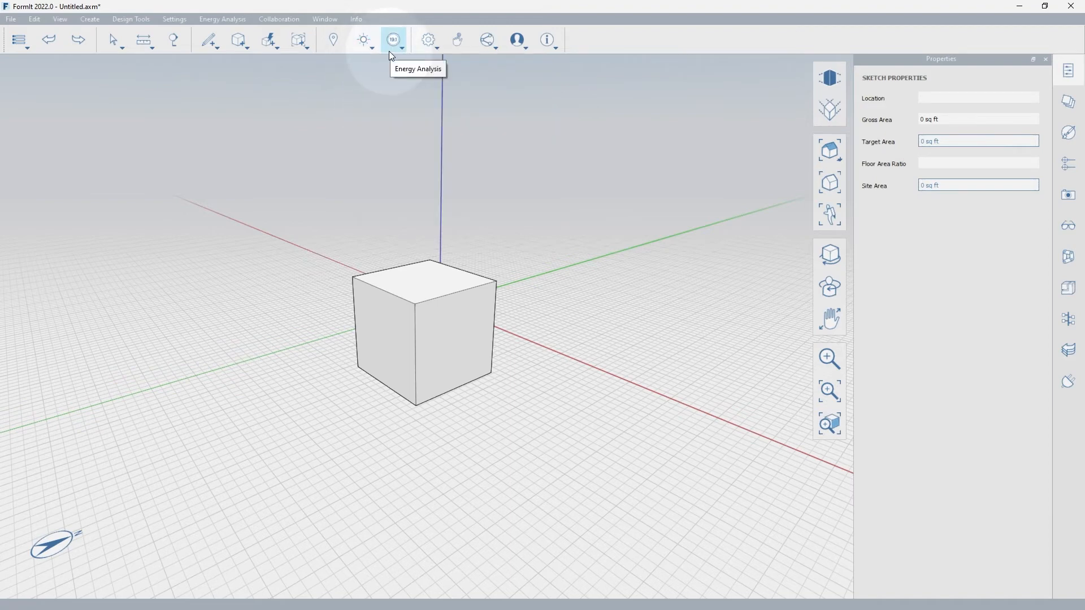
pyautogui.moveTo(427, 39)
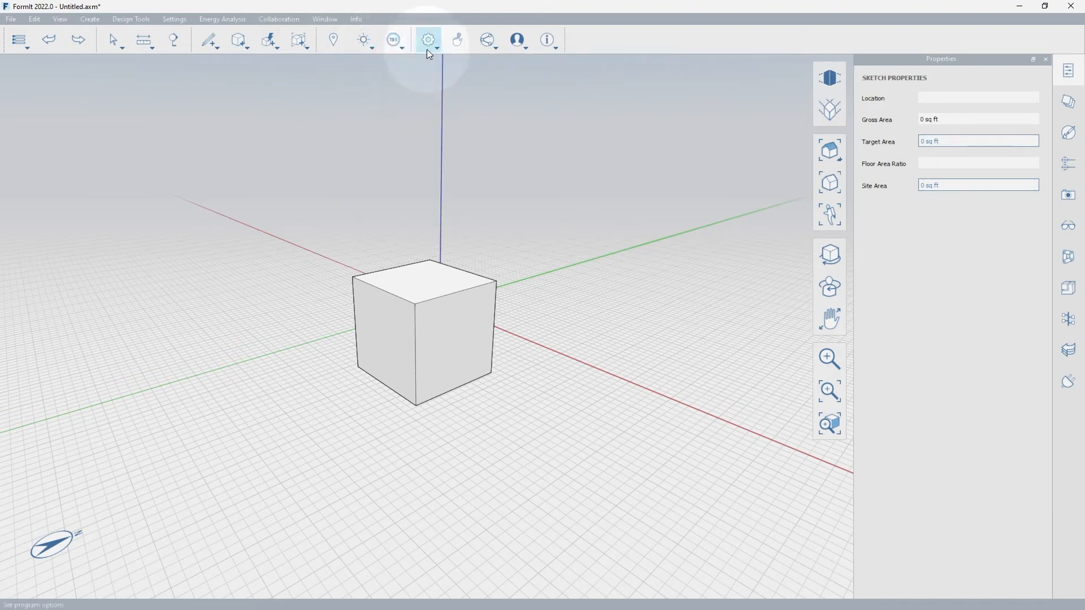
# - View the settings and Plugin Manager, then close Properties so Layers shows
pyautogui.click(428, 39)
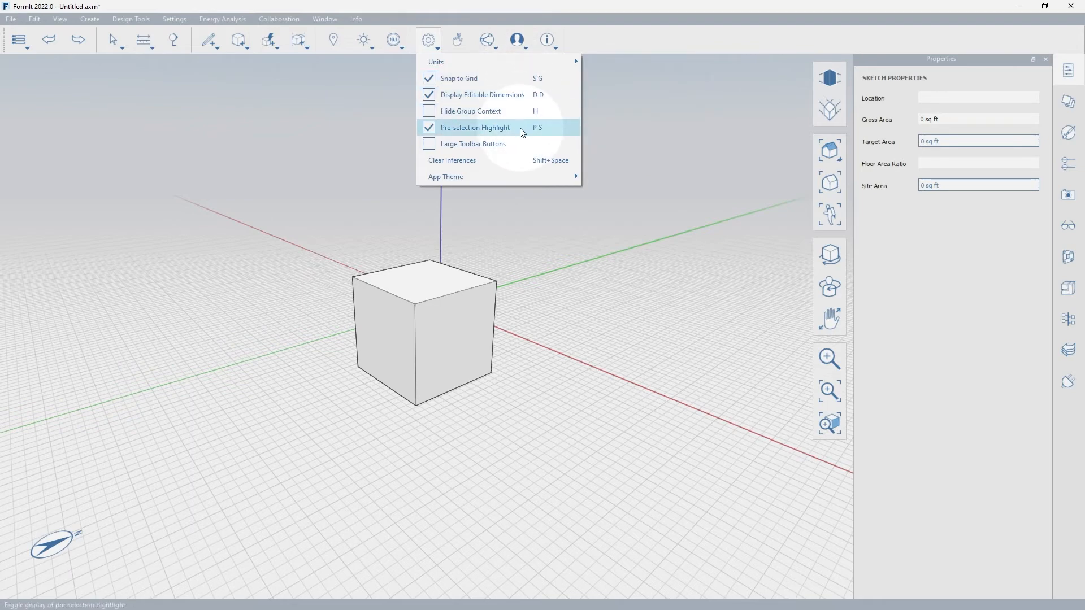
pyautogui.moveTo(498, 144)
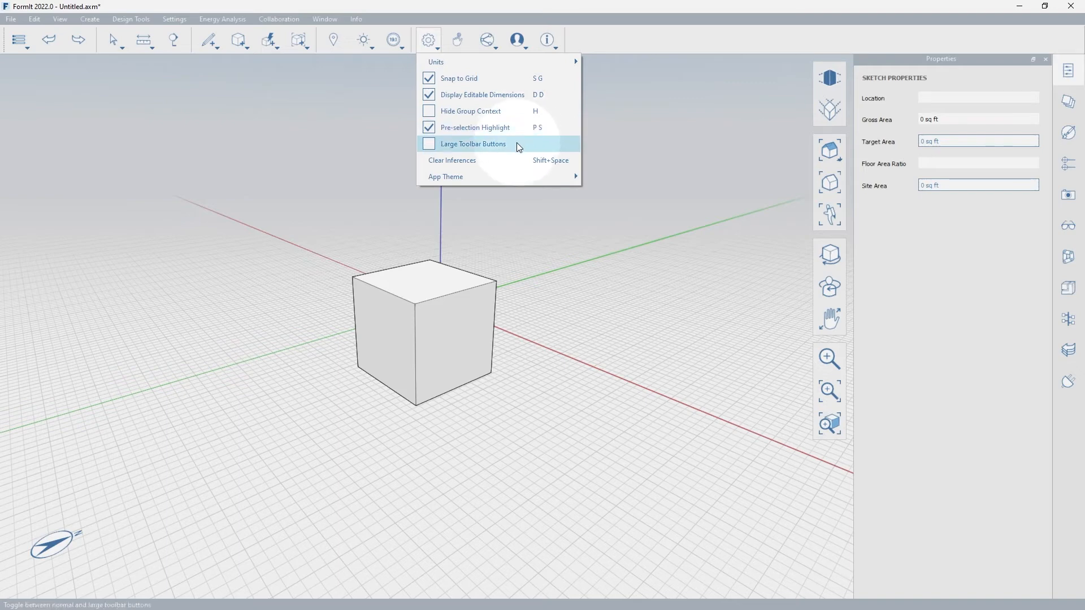
pyautogui.moveTo(487, 160)
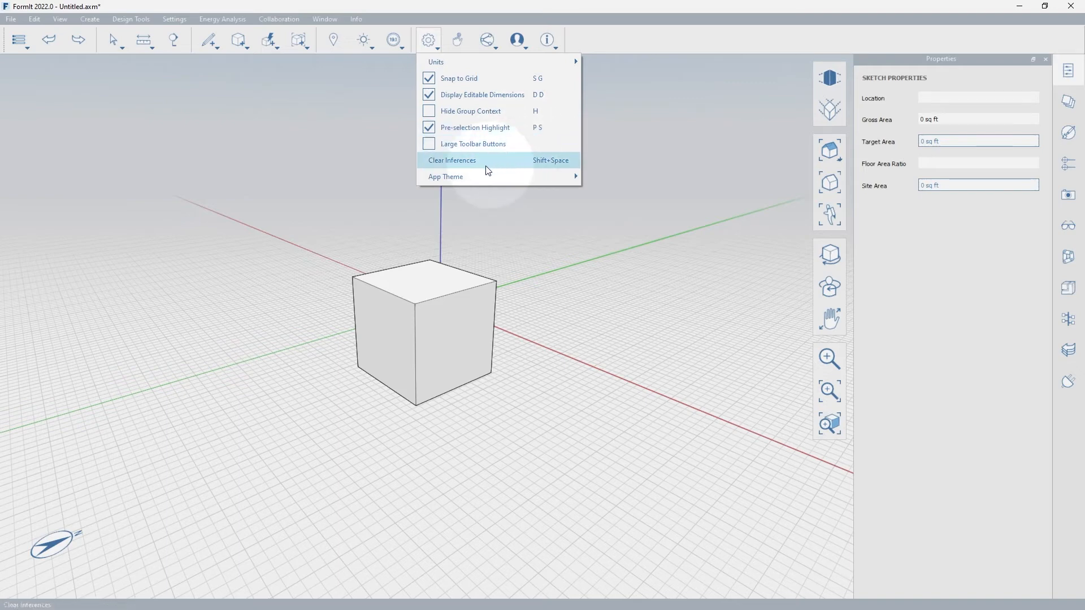
pyautogui.moveTo(446, 176)
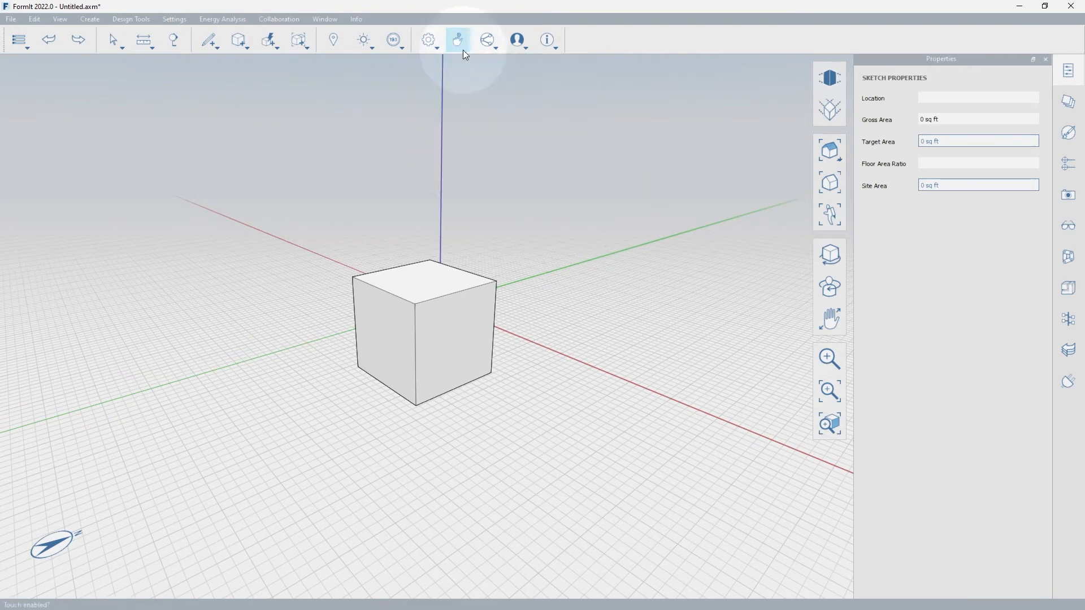
pyautogui.moveTo(457, 40)
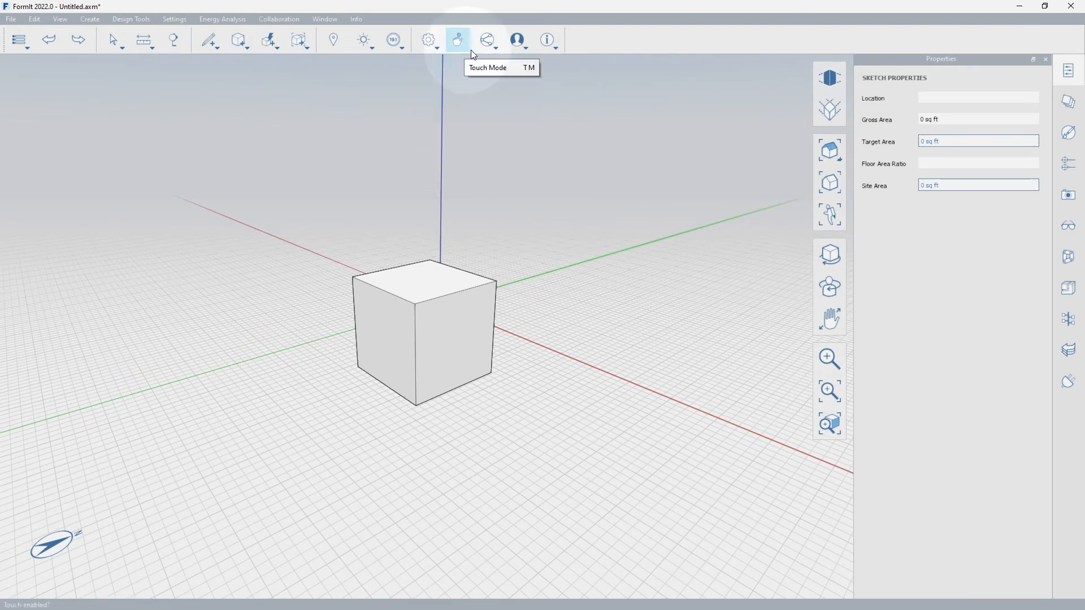
pyautogui.moveTo(487, 39)
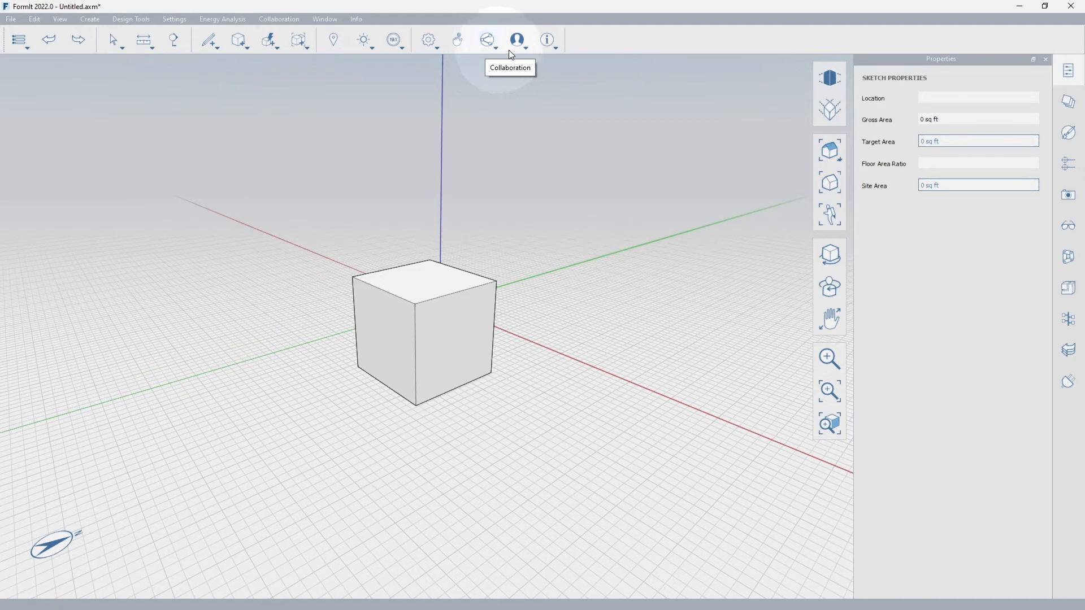
pyautogui.moveTo(516, 40)
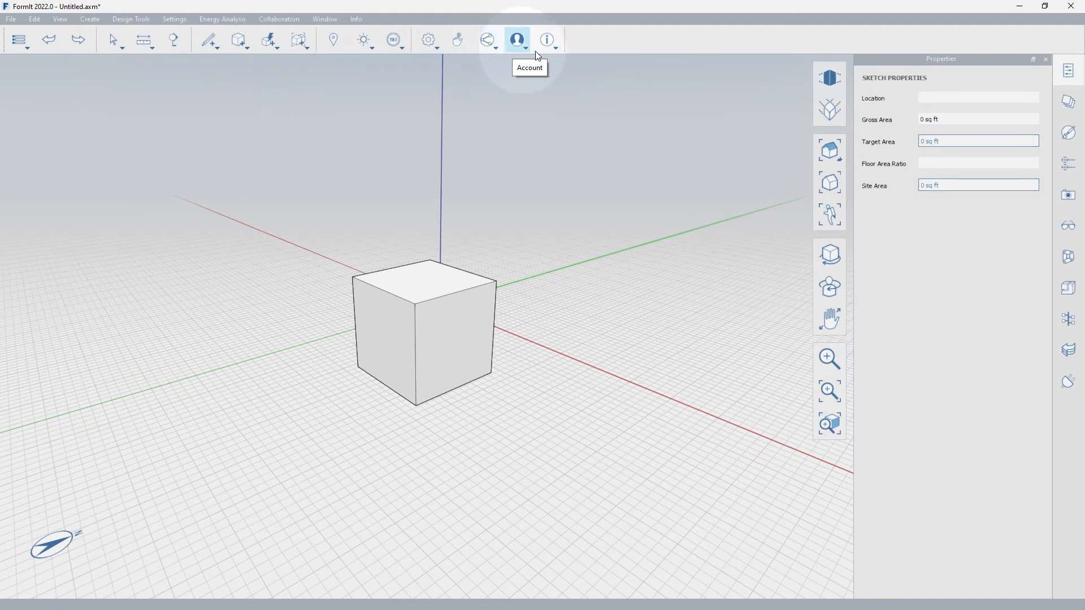
pyautogui.moveTo(547, 39)
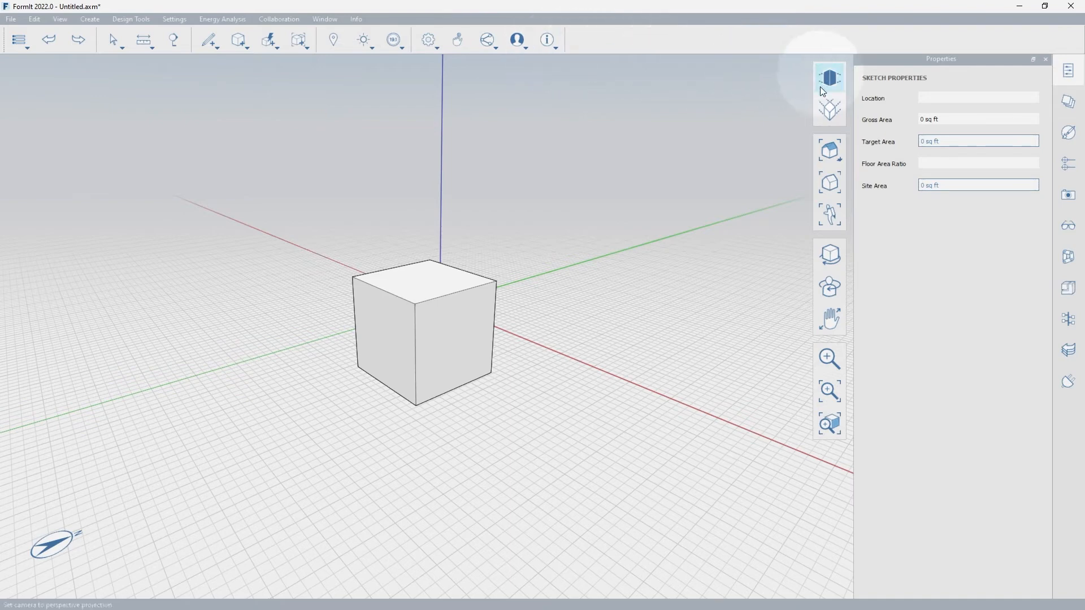
pyautogui.click(829, 111)
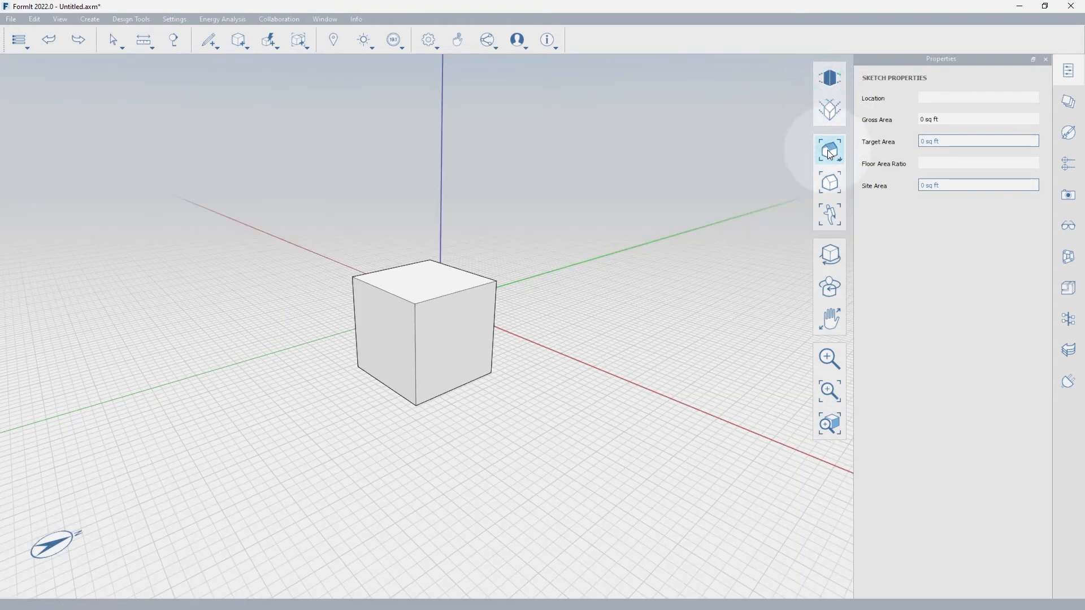
pyautogui.moveTo(829, 182)
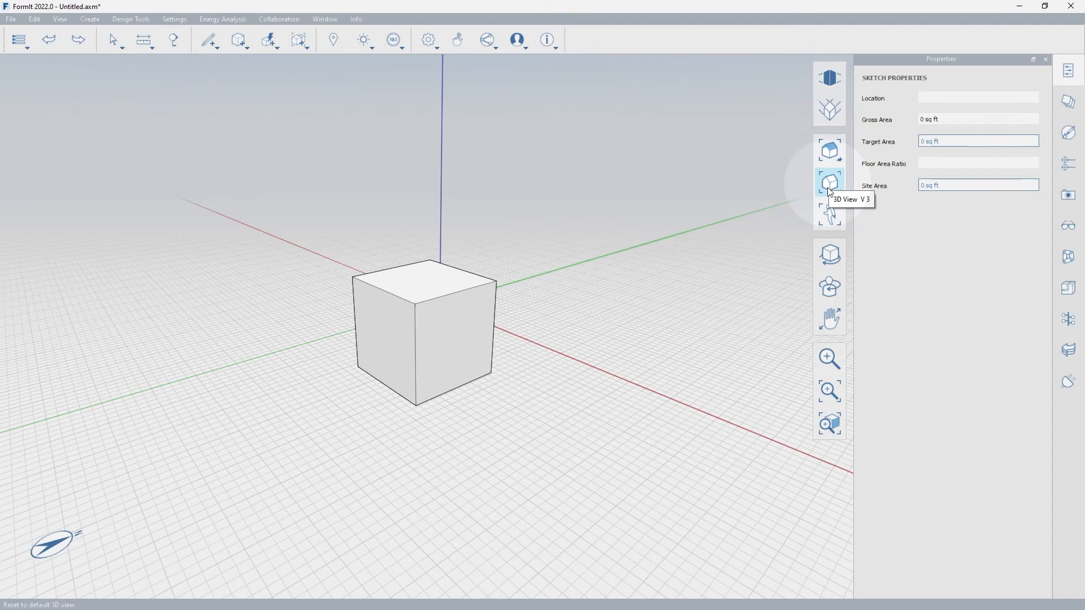
pyautogui.moveTo(829, 254)
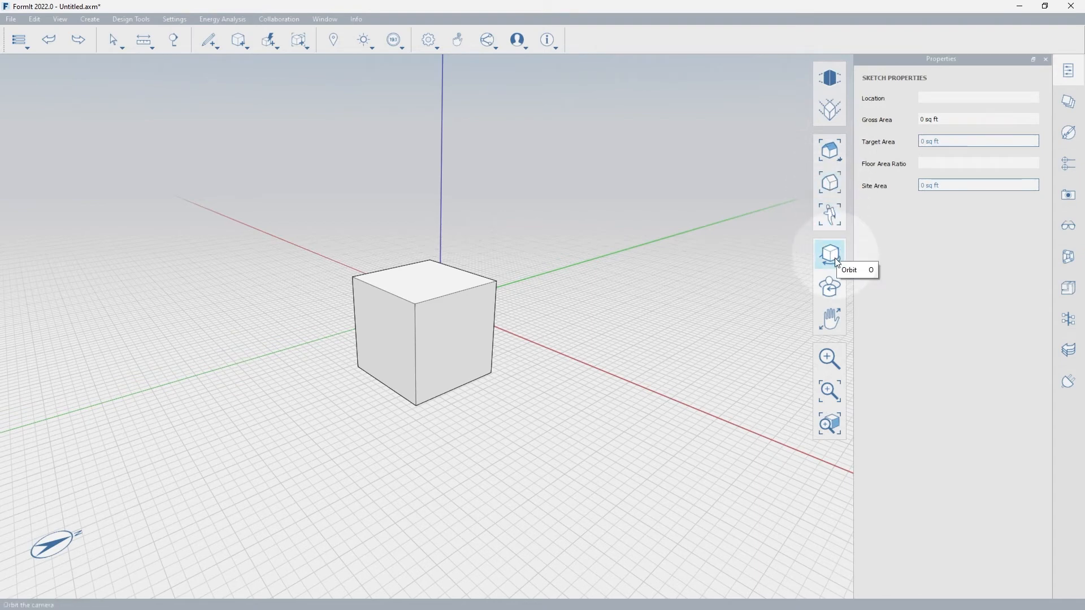
pyautogui.moveTo(829, 357)
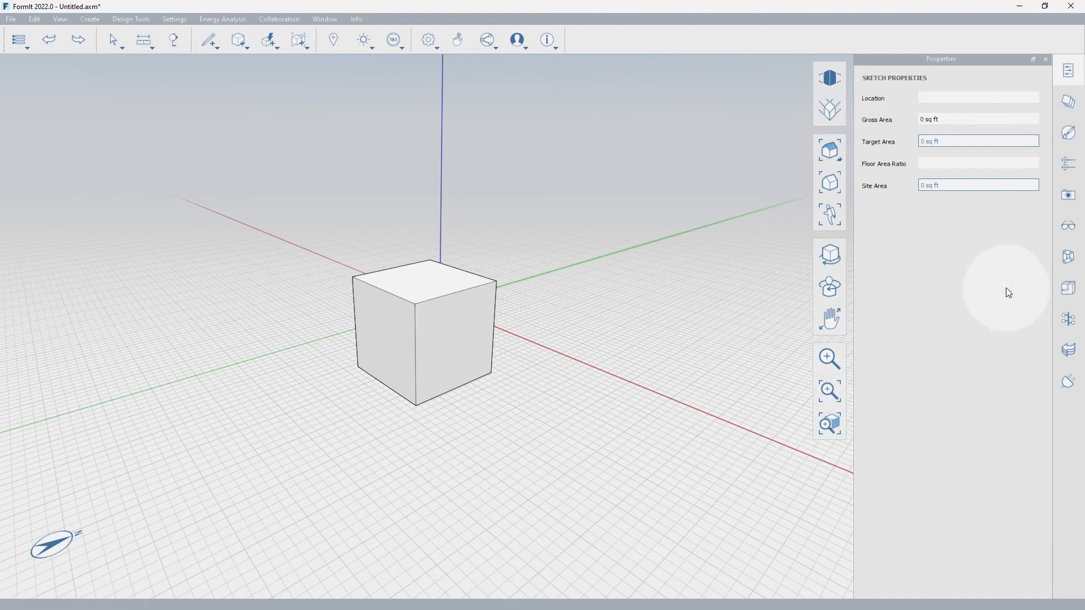
pyautogui.moveTo(1067, 71)
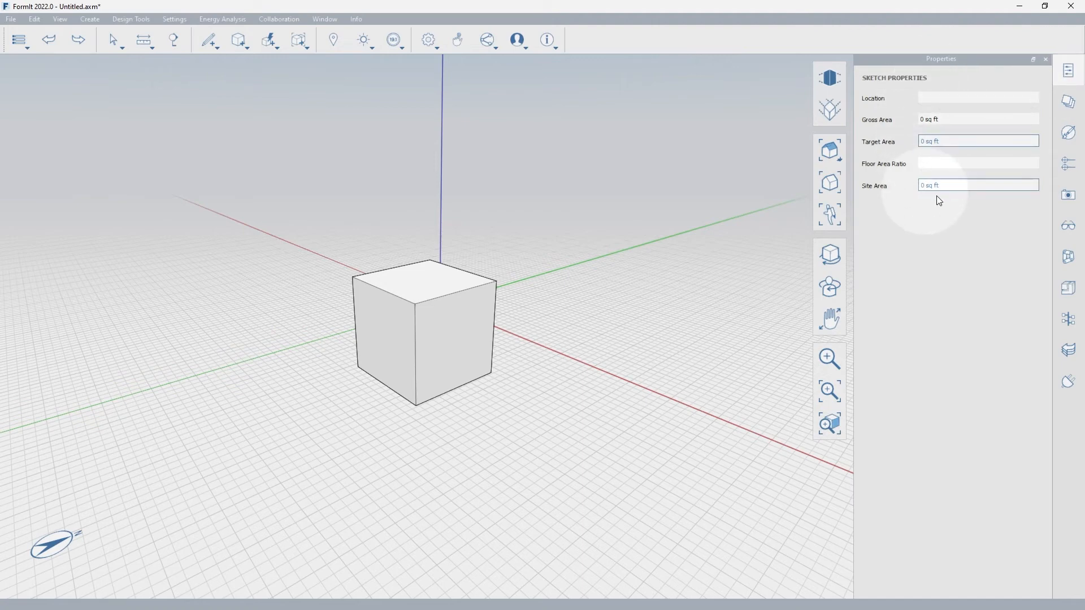
pyautogui.click(1067, 164)
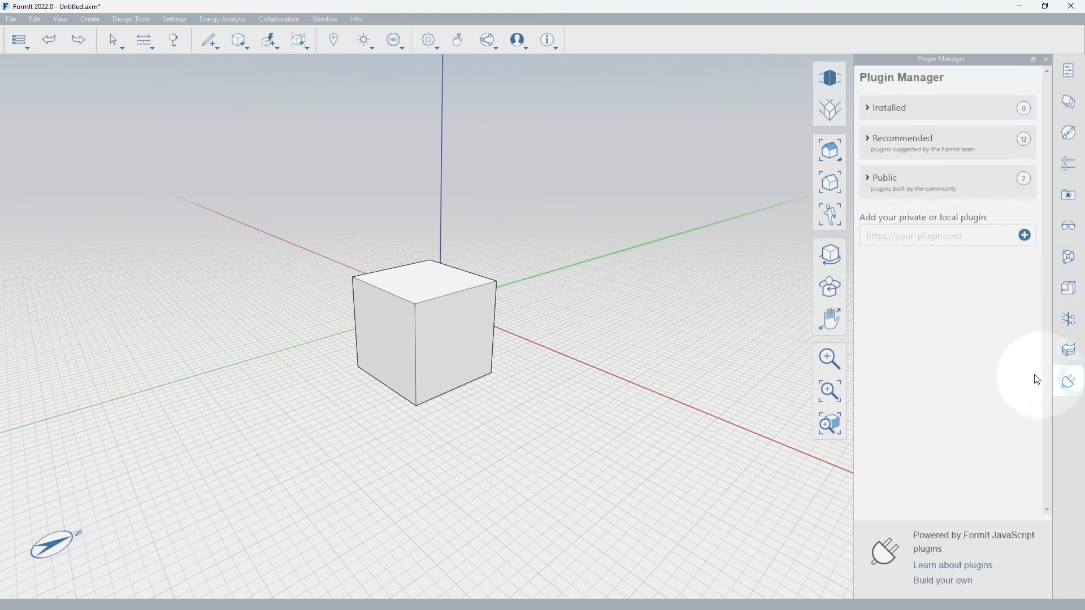
pyautogui.moveTo(1029, 375)
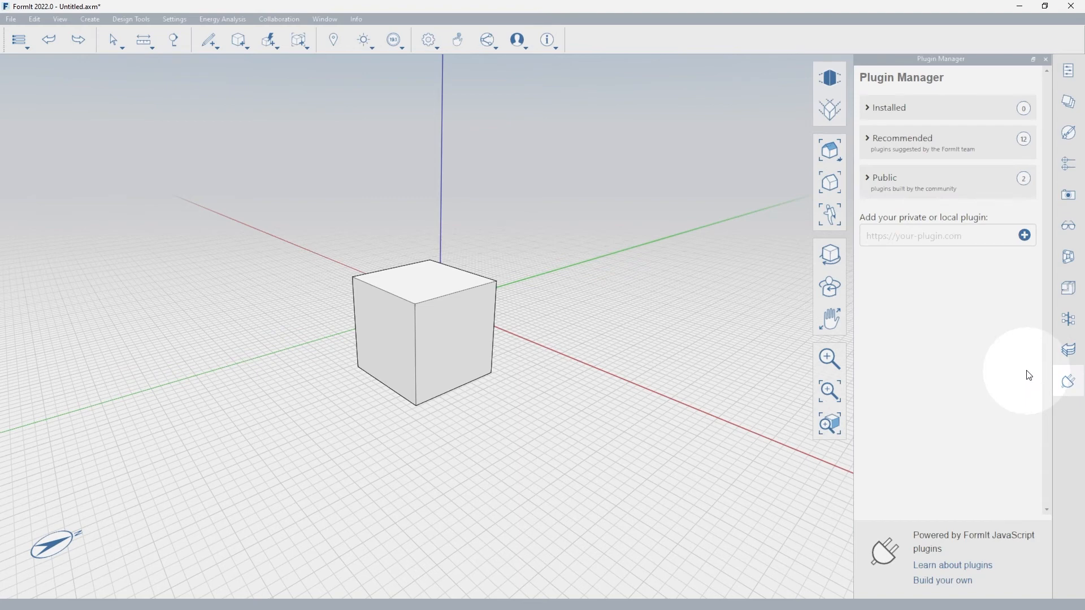
pyautogui.click(1067, 69)
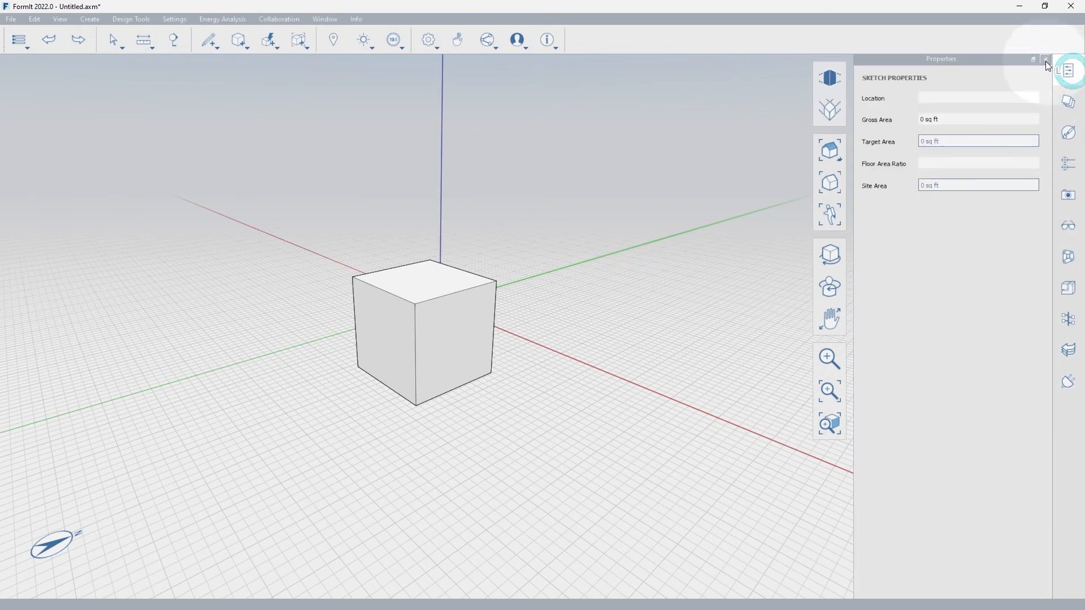
pyautogui.click(1067, 101)
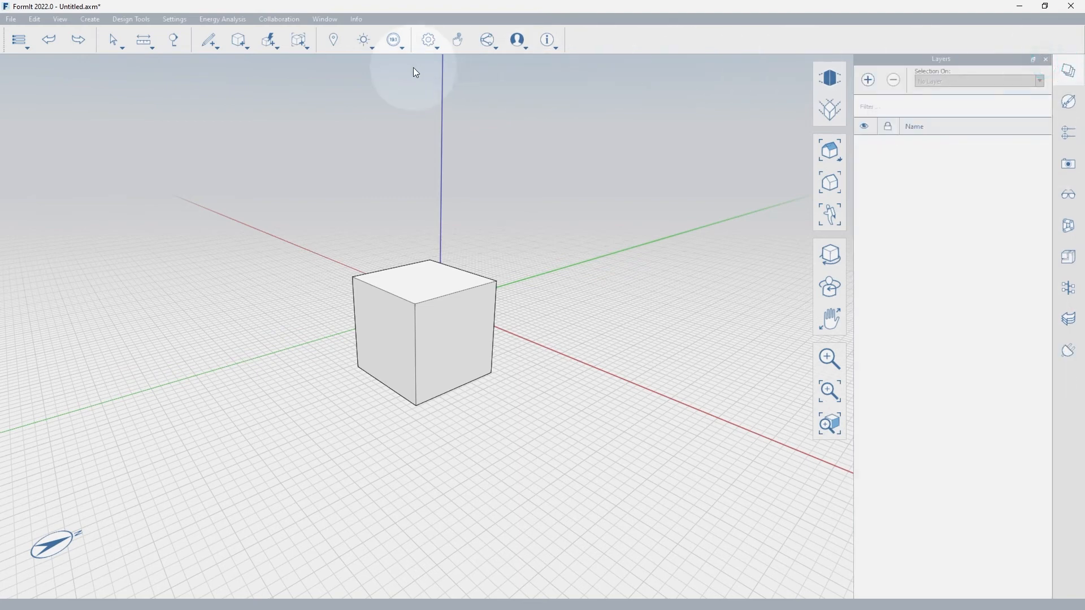
pyautogui.click(324, 19)
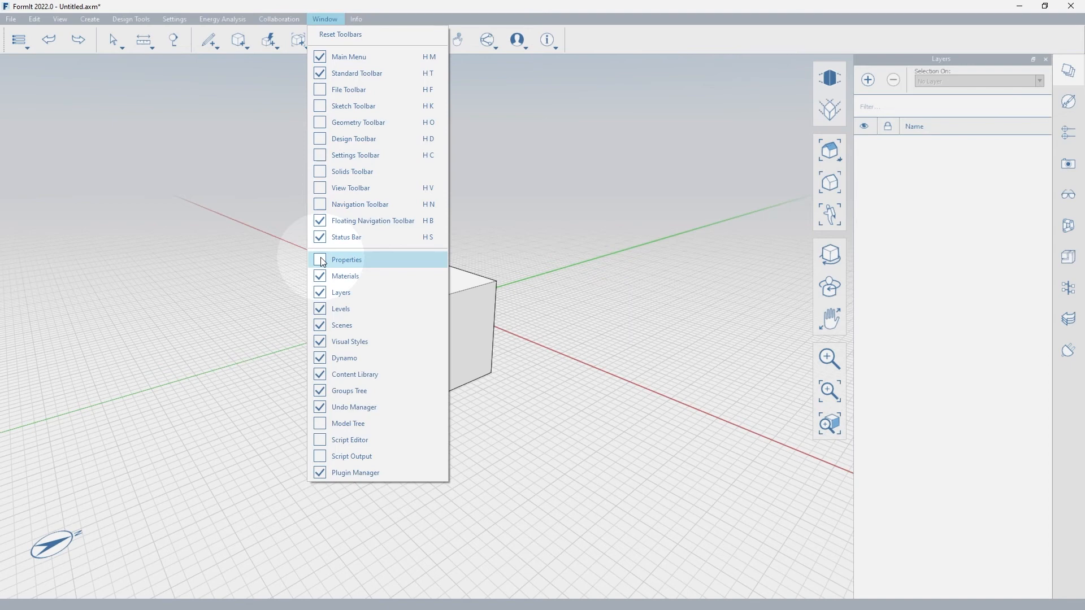
# - Re-enable Properties in the palette list, then select the cube's right face
pyautogui.click(318, 259)
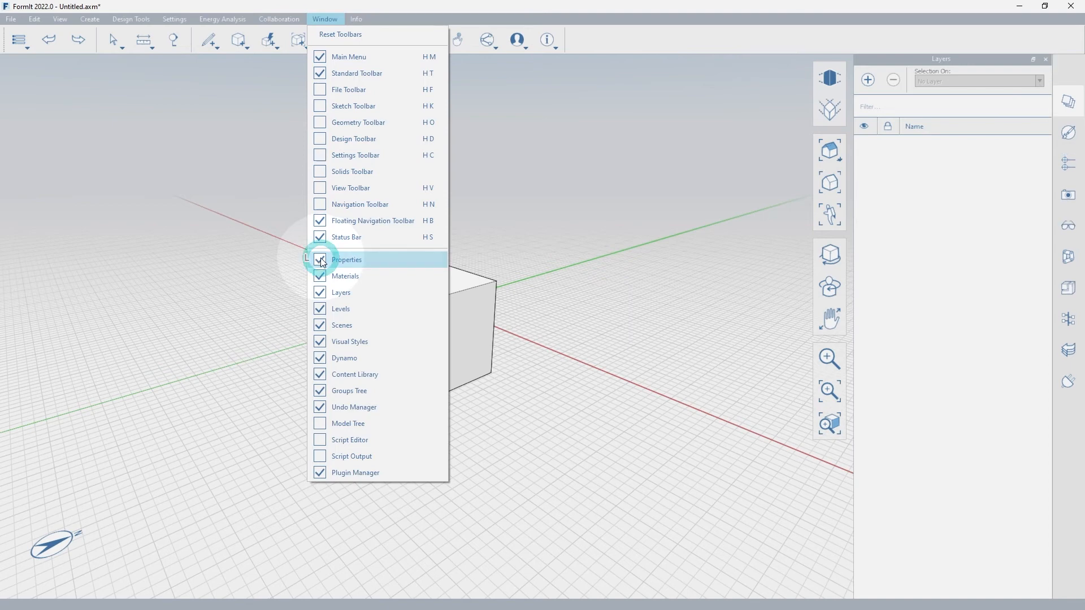
pyautogui.click(320, 259)
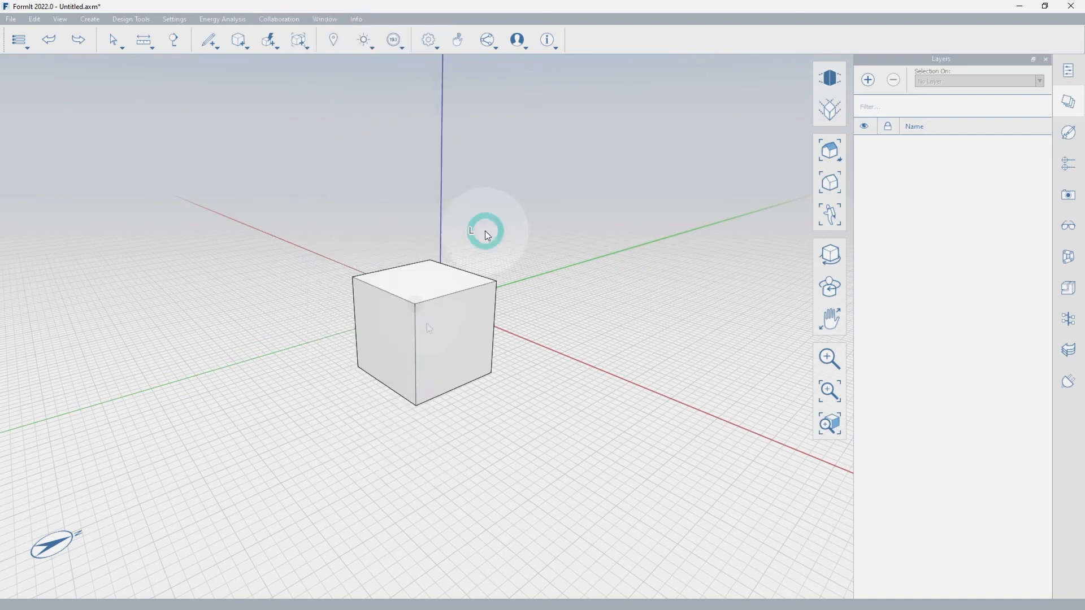
pyautogui.click(429, 330)
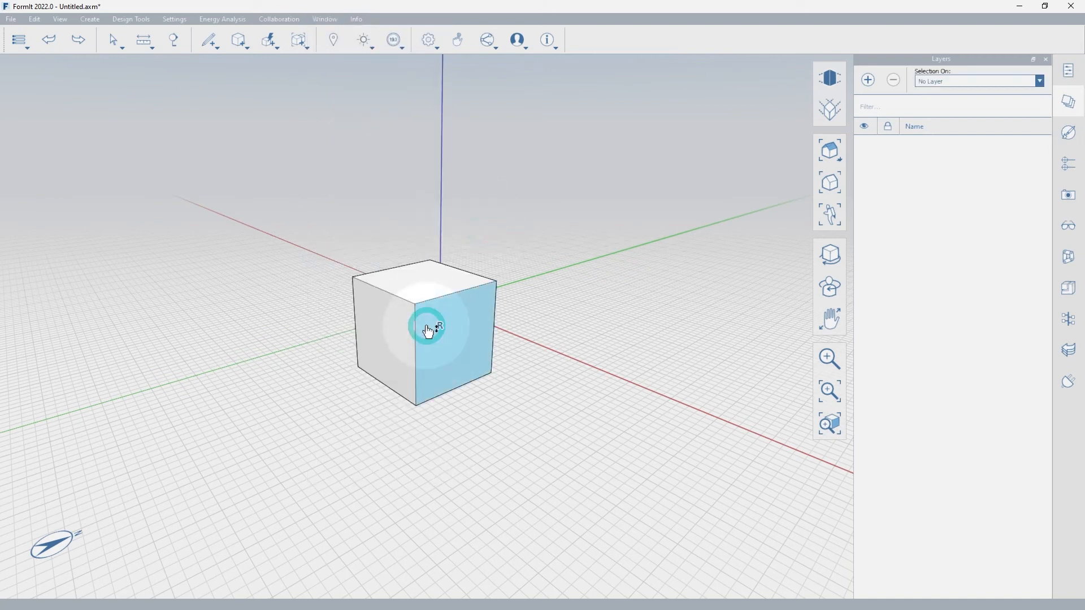
pyautogui.click(429, 330)
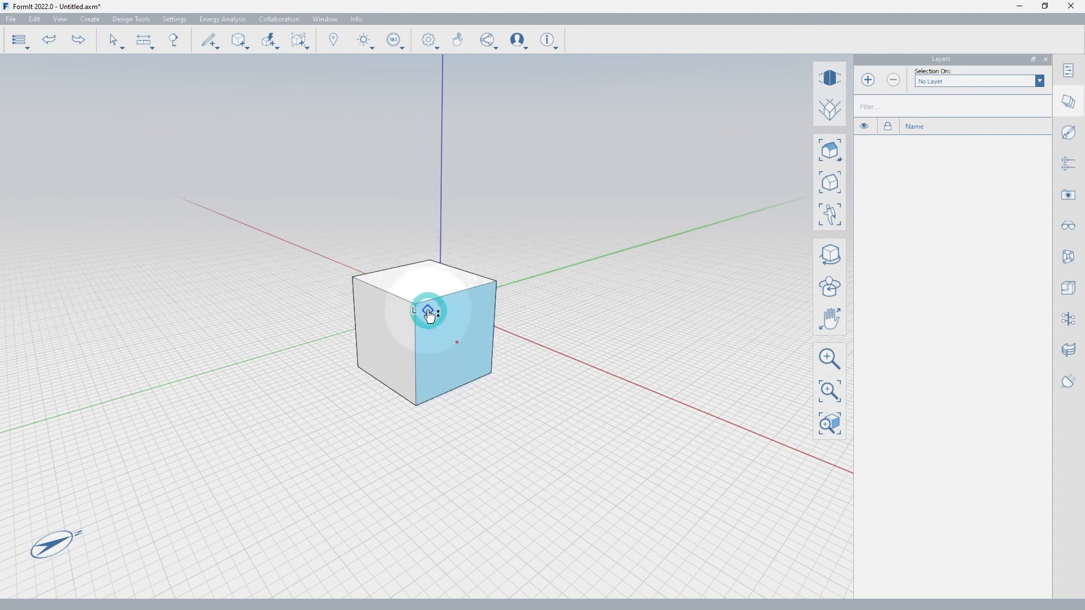
pyautogui.click(427, 311)
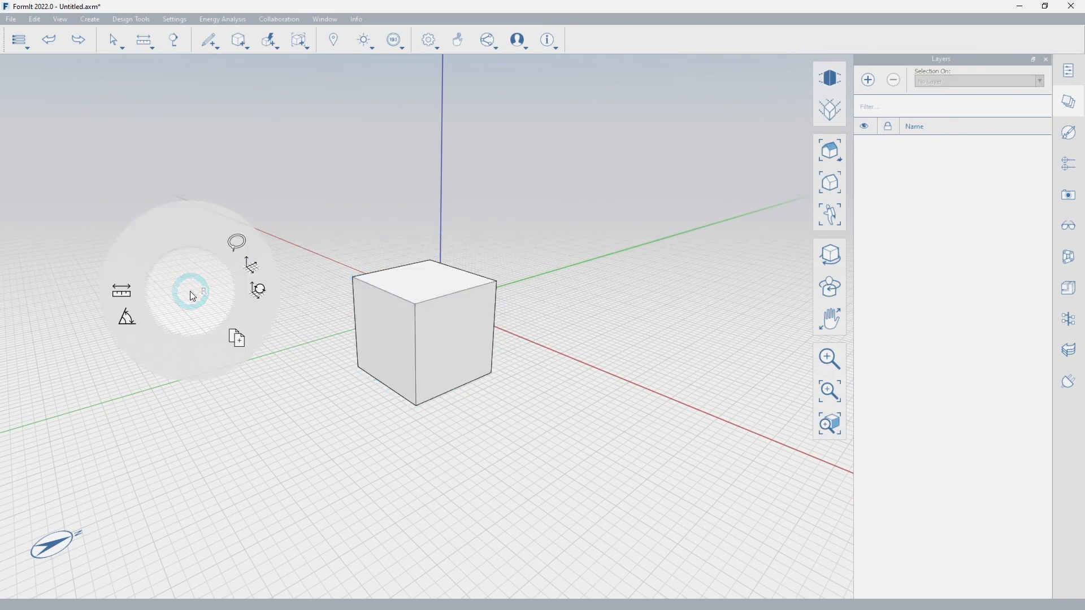
pyautogui.moveTo(126, 316)
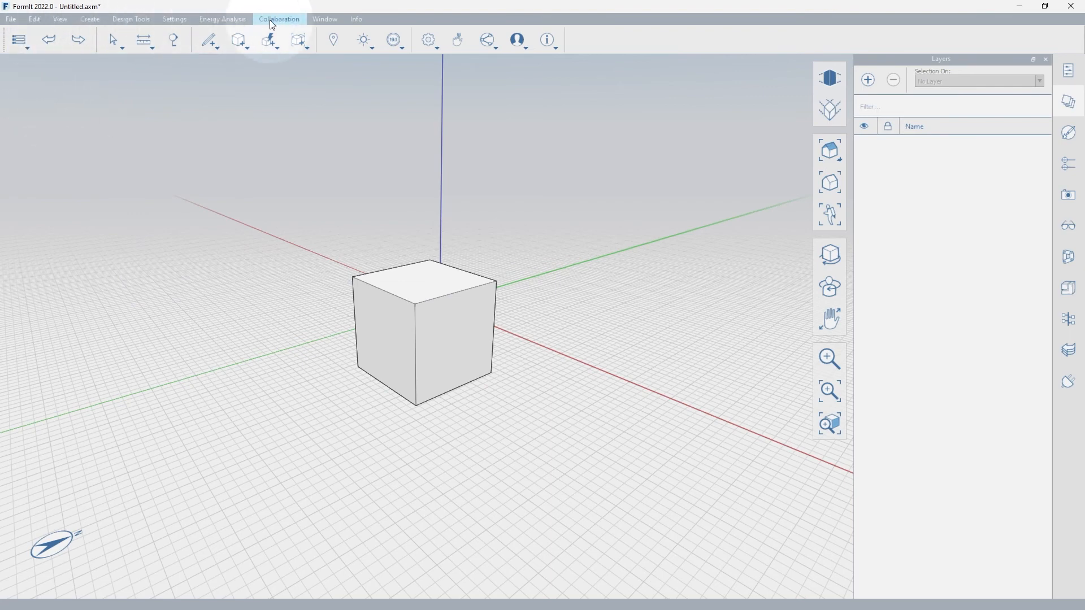
pyautogui.click(324, 19)
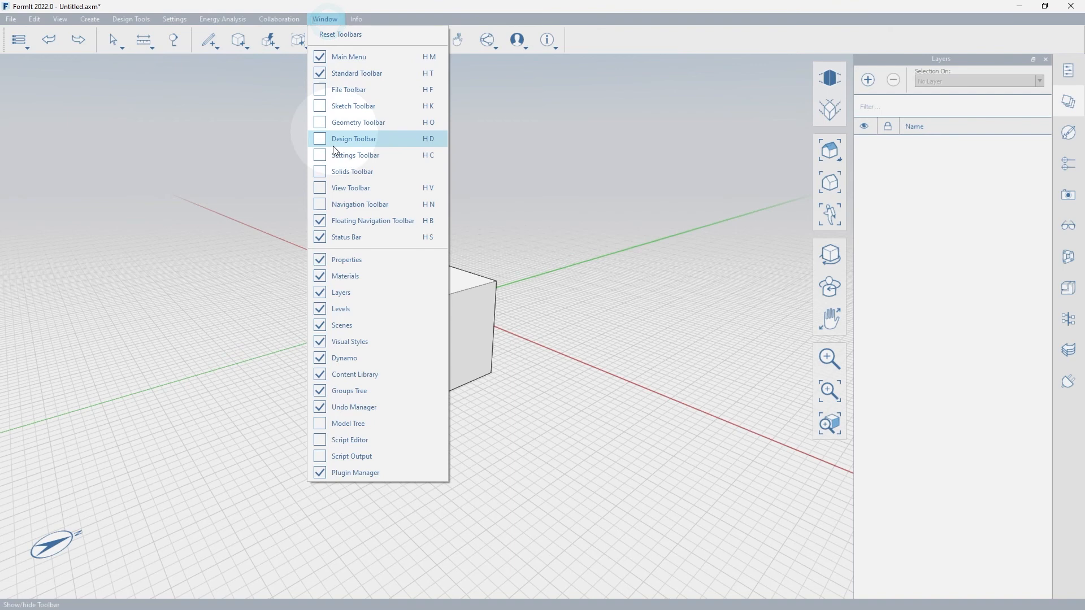
pyautogui.moveTo(352, 106)
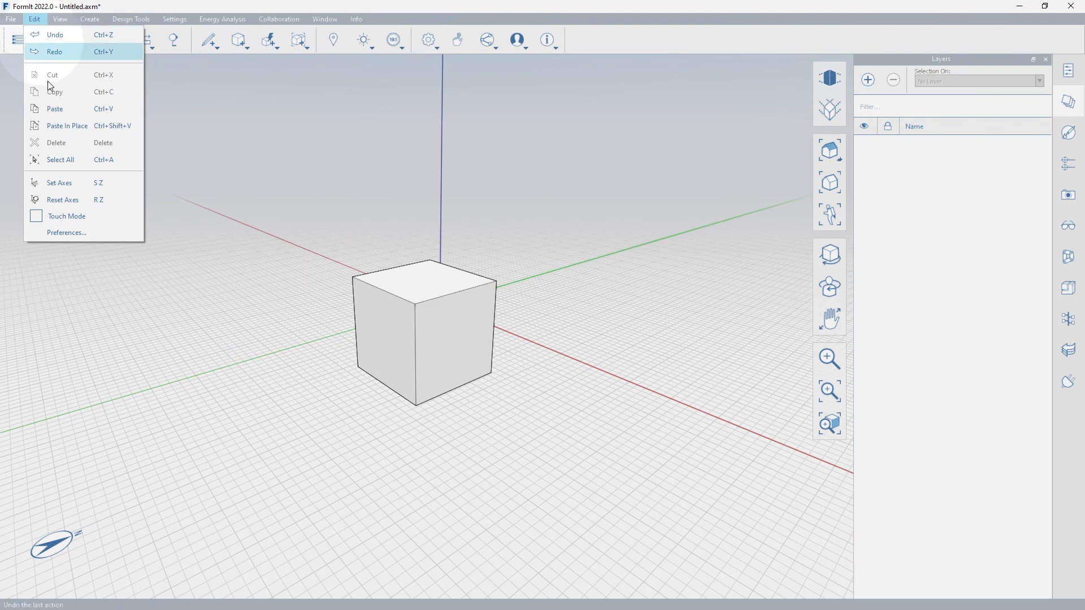
pyautogui.click(66, 232)
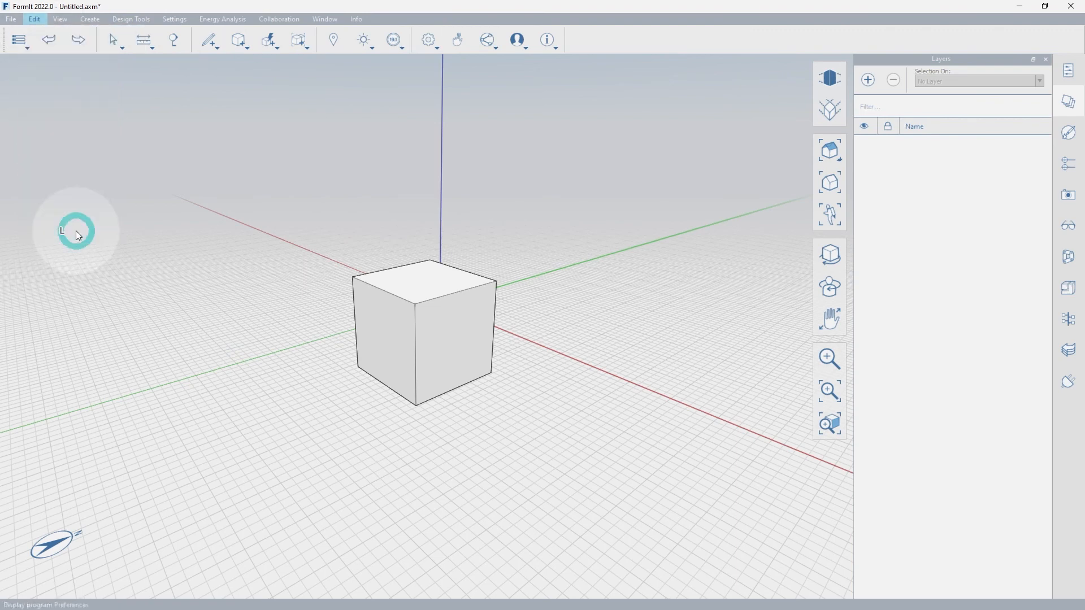